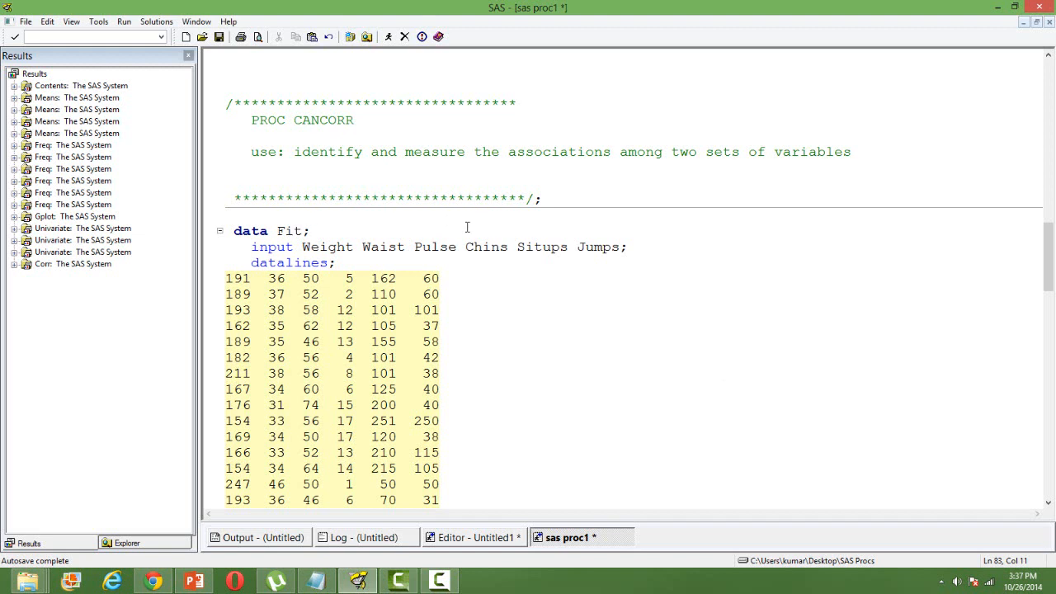
Step: Go over the var and with statements, highlighting the exercise variables Chins, Situps, Jumps
left_click(310, 231)
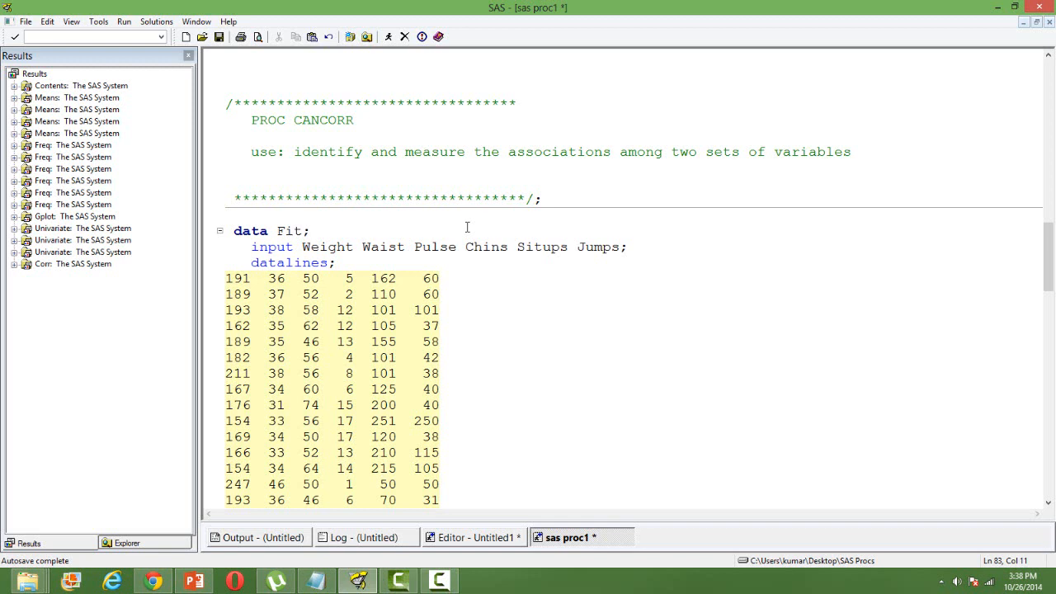
left_click(310, 231)
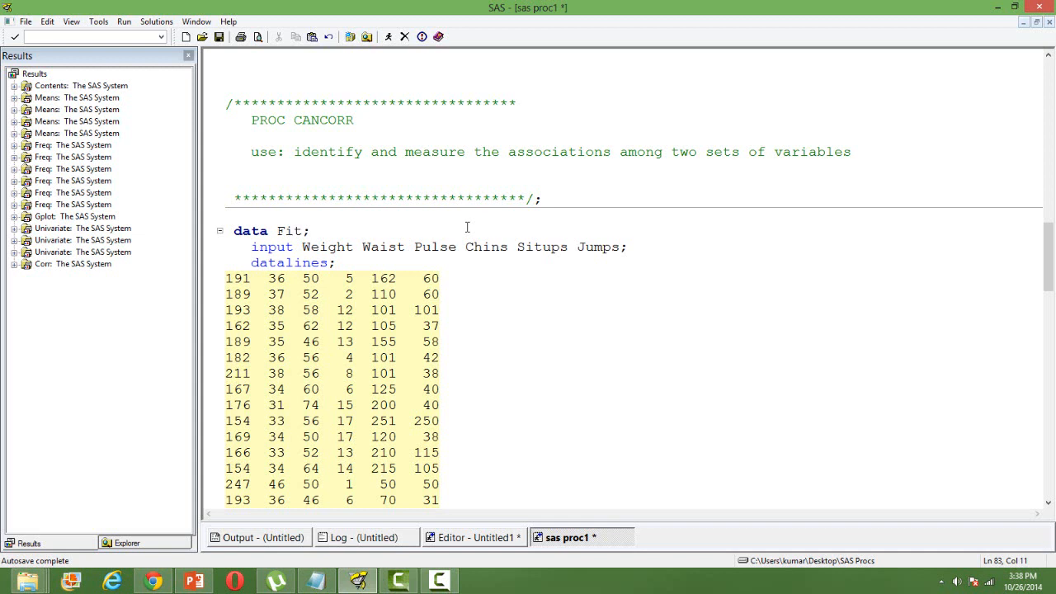
left_click(309, 231)
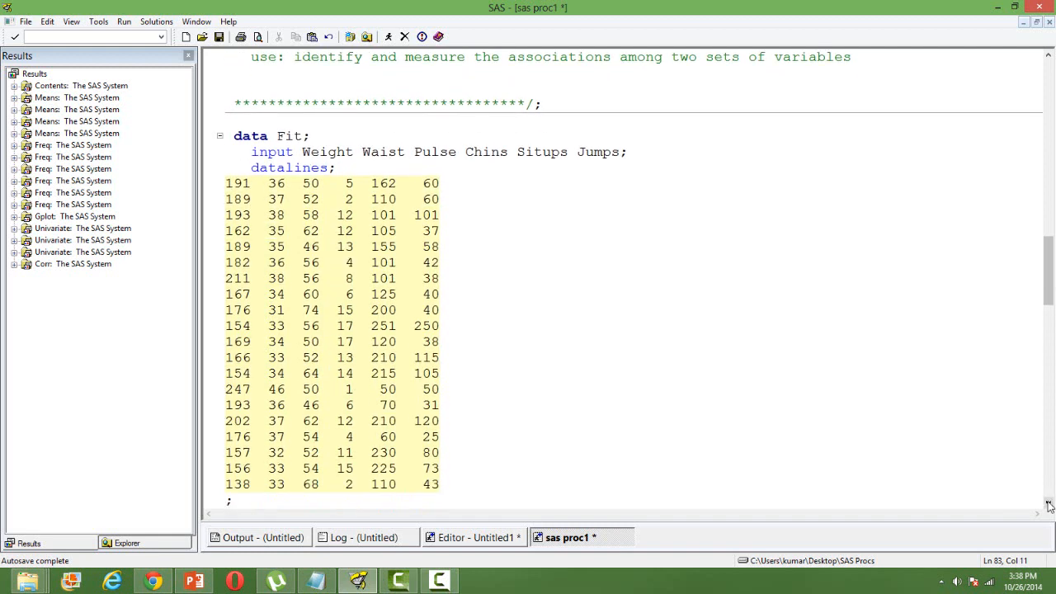
scroll("down", 3)
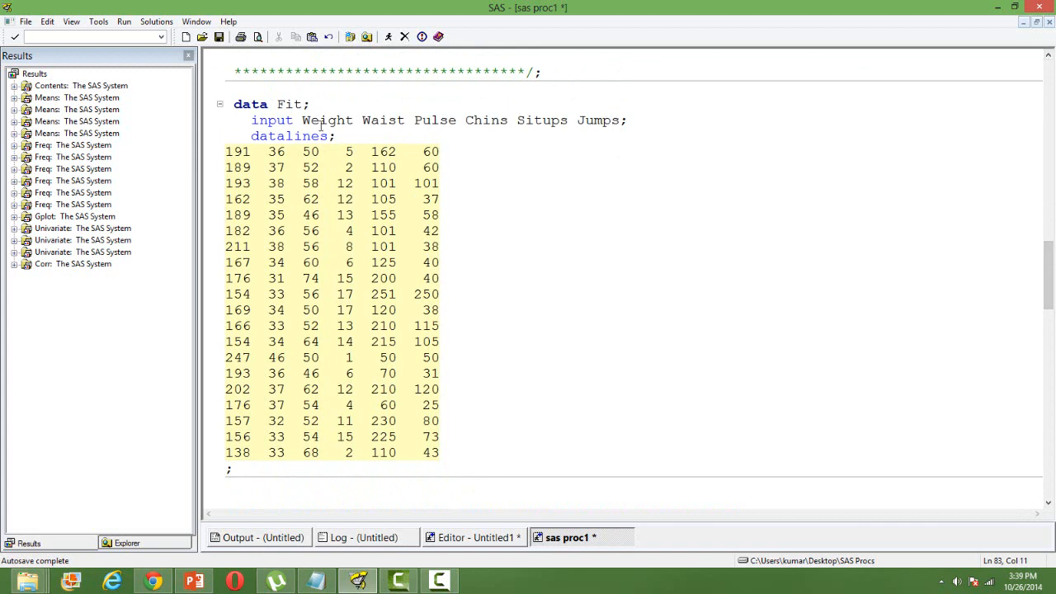
mouse_move(445, 119)
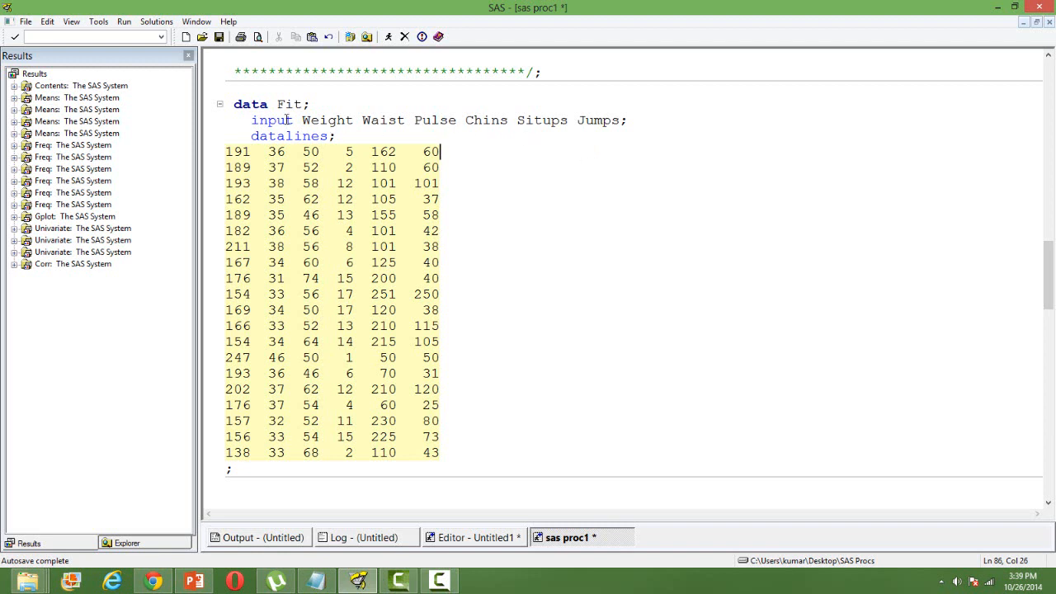
left_click_drag(307, 119, 455, 119)
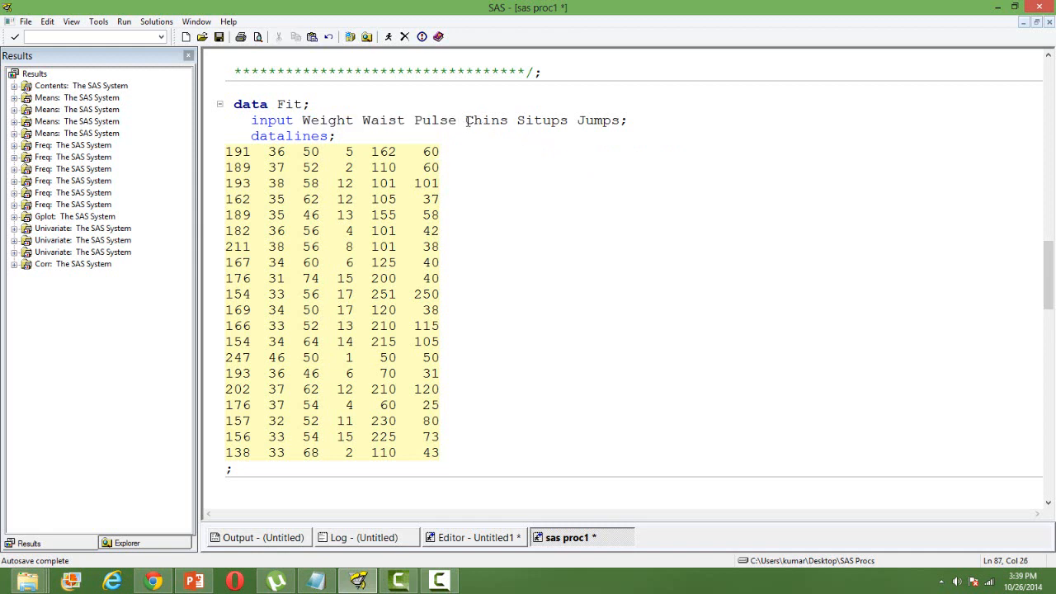
left_click_drag(465, 119, 621, 119)
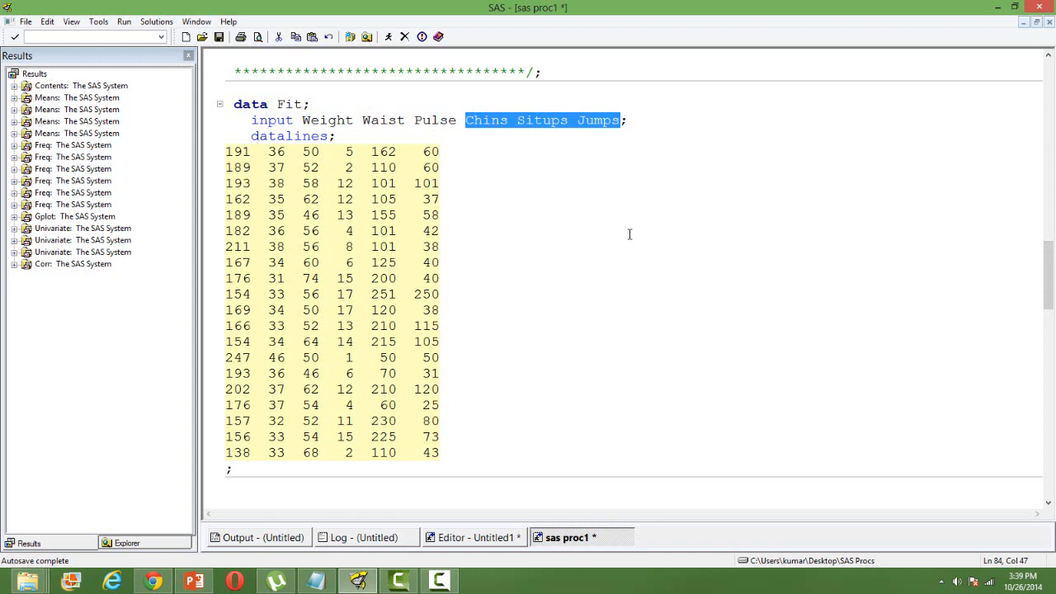
mouse_move(333, 112)
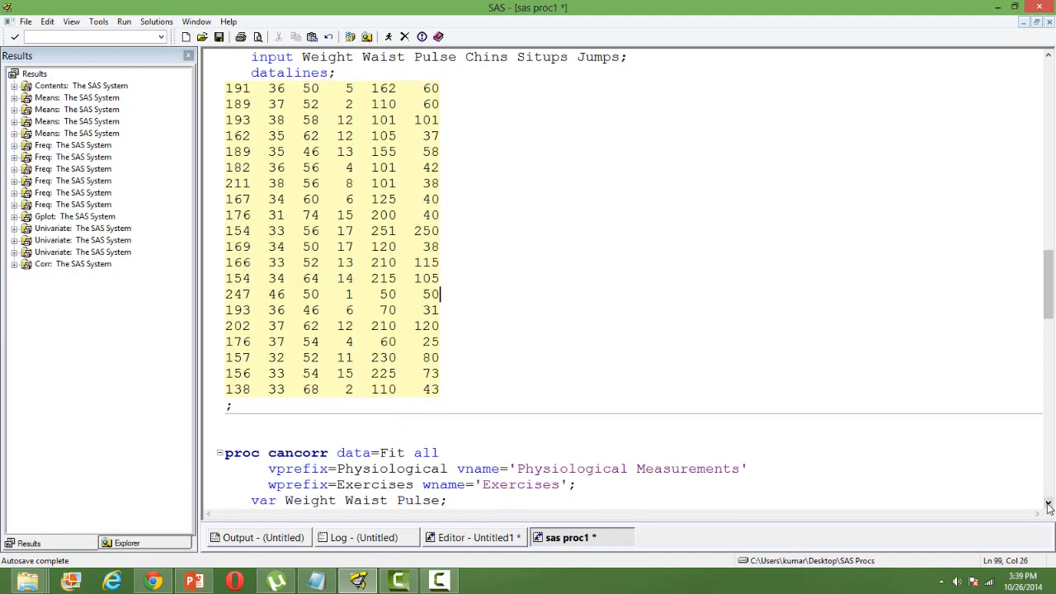
Step: Place run; directly under the with statement and select the PROC CANCORR step for running
scroll("down", 3)
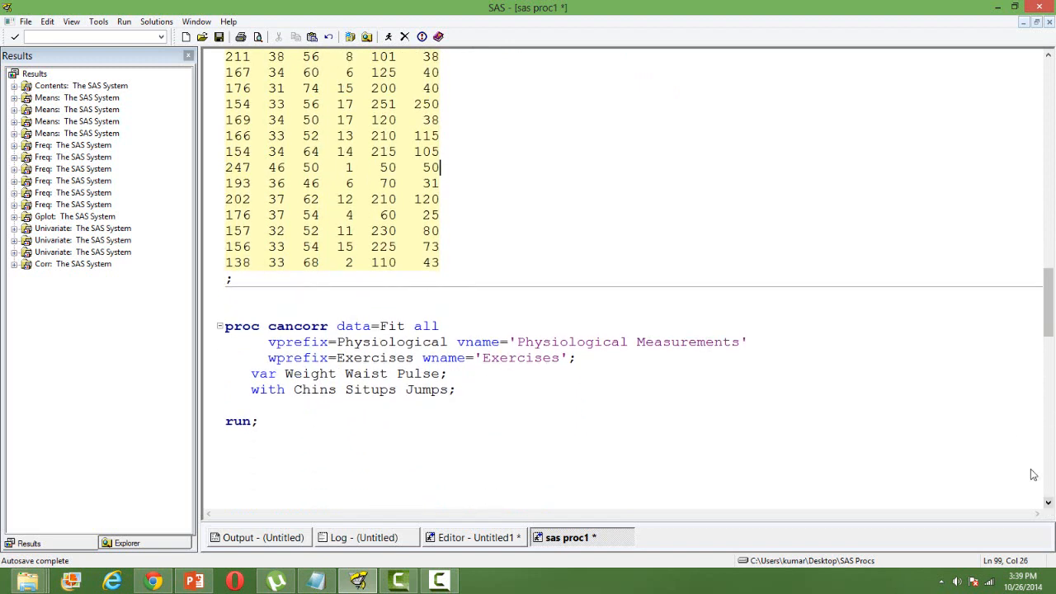
left_click(234, 279)
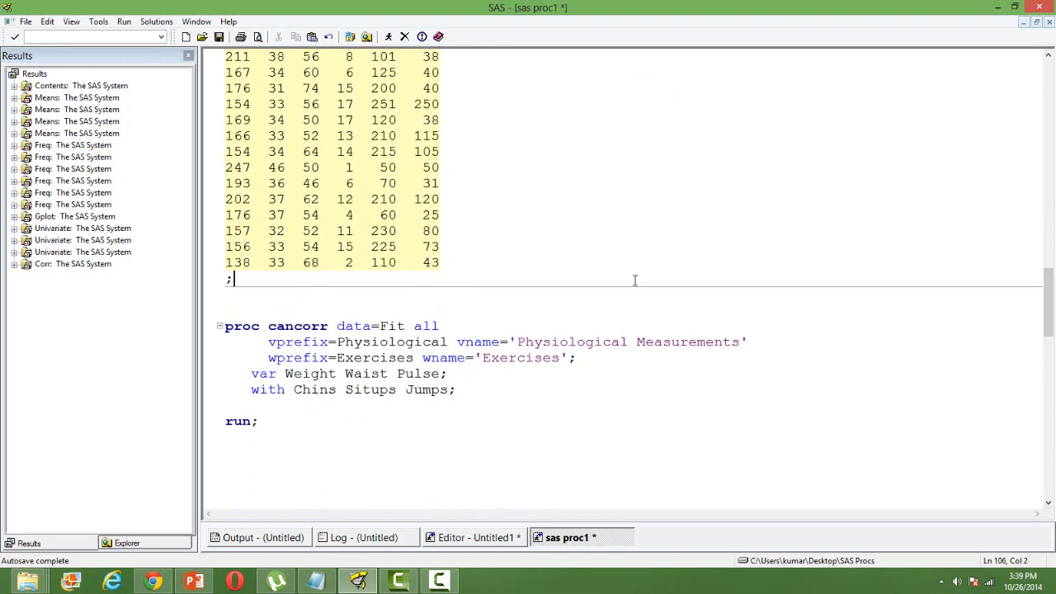
scroll("down", 3)
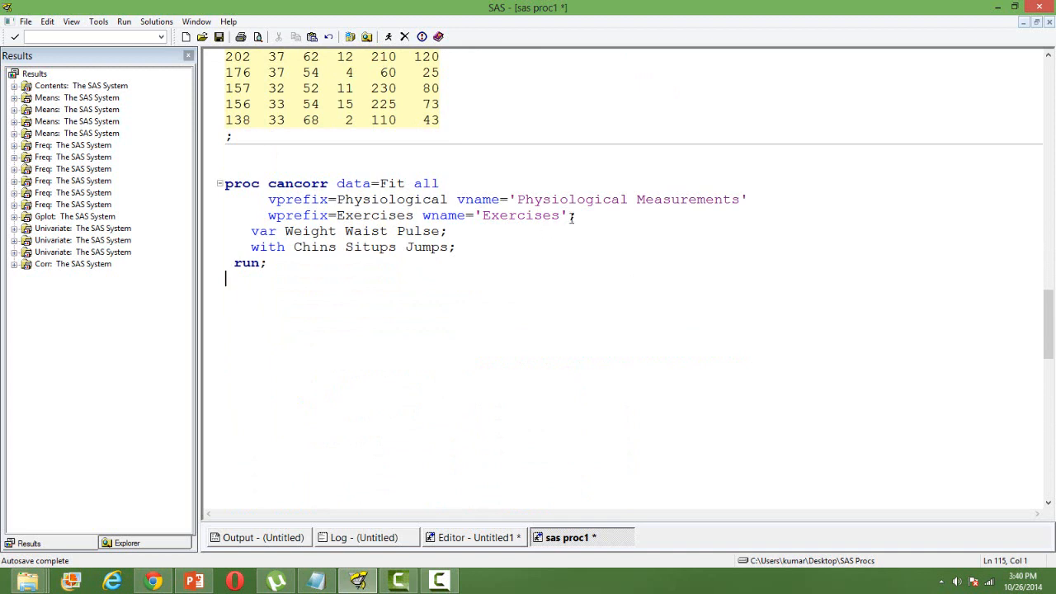
left_click_drag(268, 198, 575, 214)
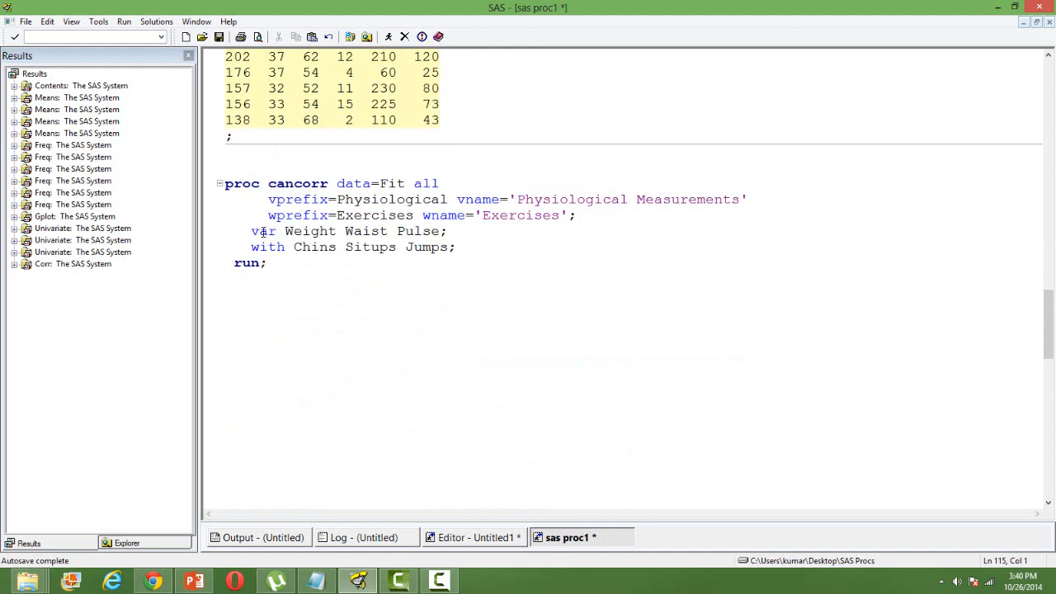
double_click(303, 231)
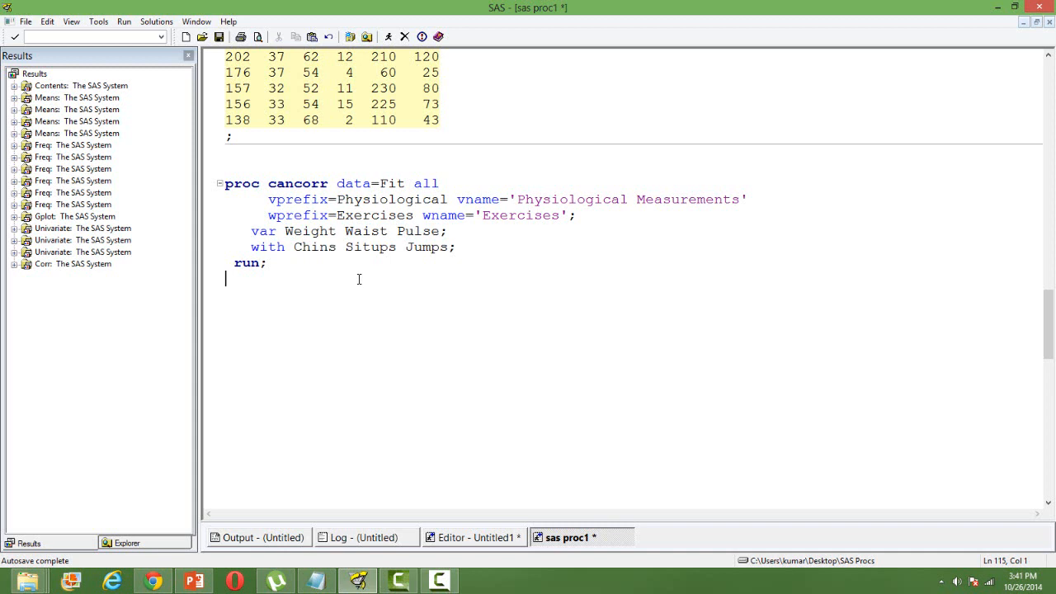
left_click_drag(225, 183, 266, 263)
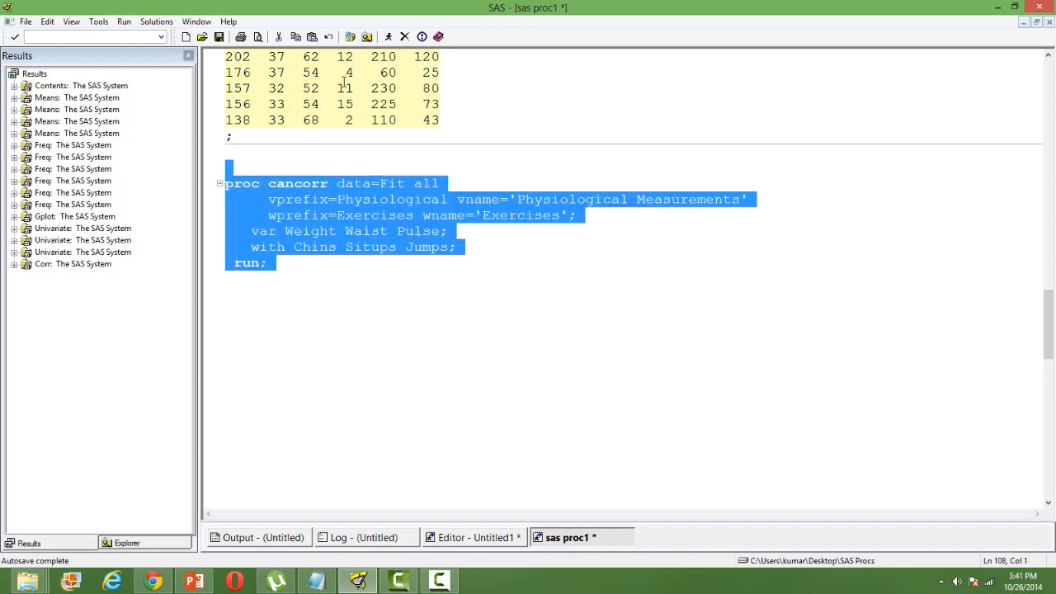
Step: Submit the selected step, read the WORK.FIT does not exist error in the log, and return to the program
left_click(390, 36)
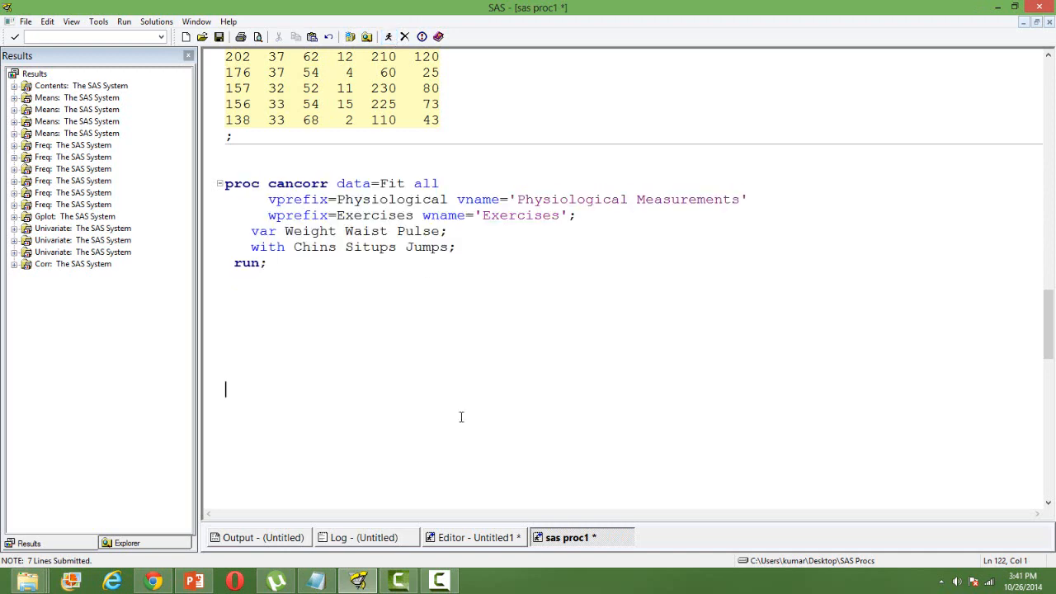
left_click(474, 538)
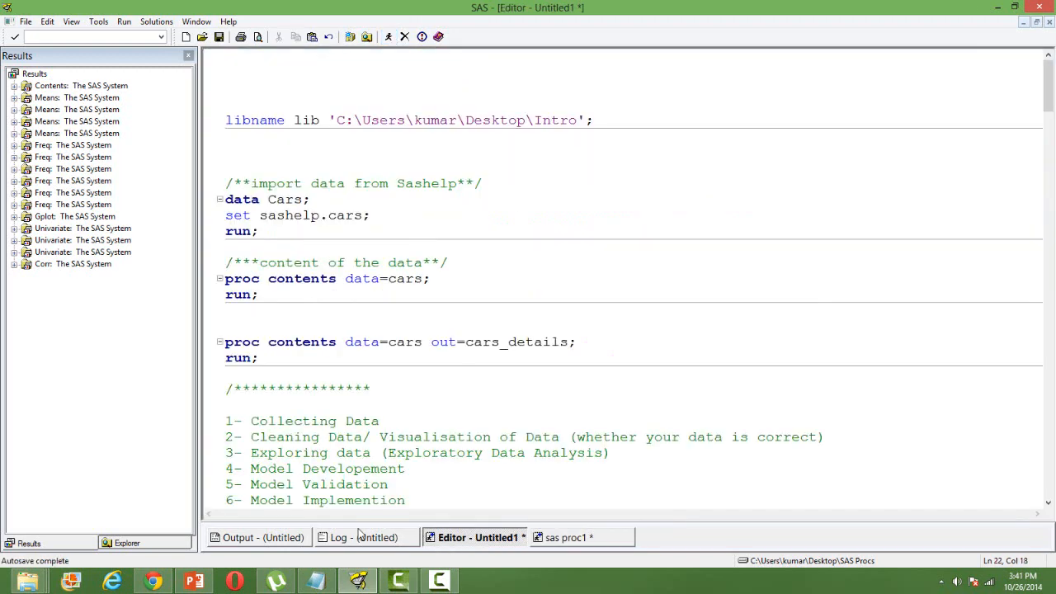
left_click(363, 538)
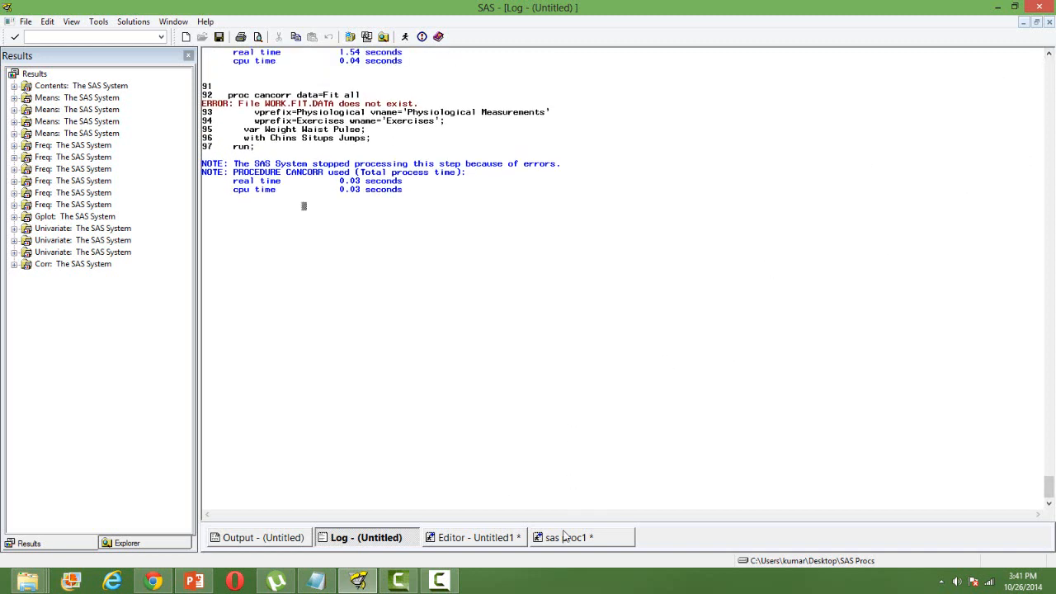
left_click(568, 538)
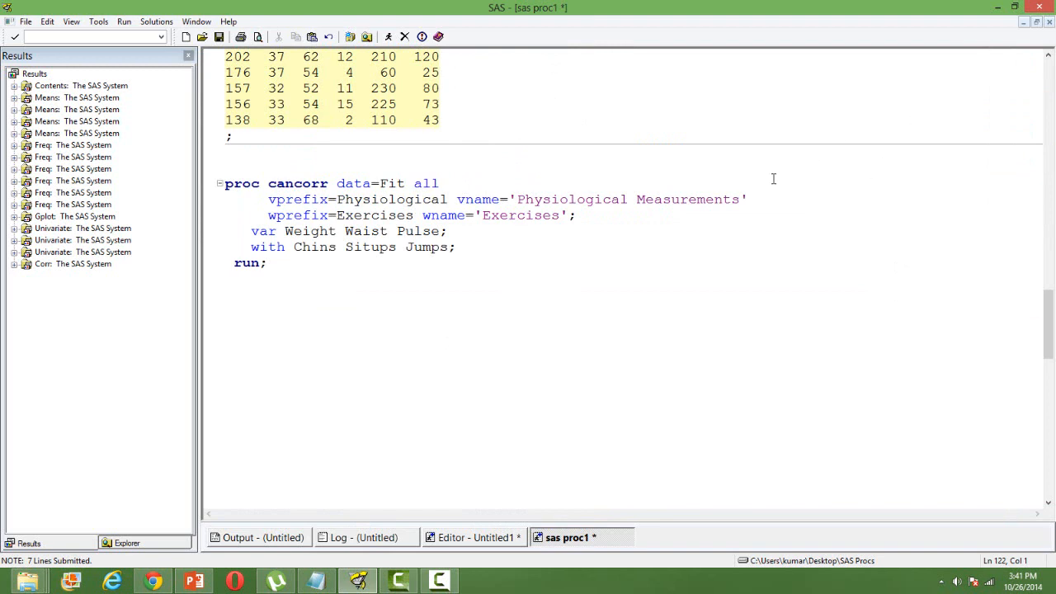
Step: Select the Fit DATA step together with PROC CANCORR and submit so the results open in the Results Viewer
left_click_drag(284, 231, 291, 263)
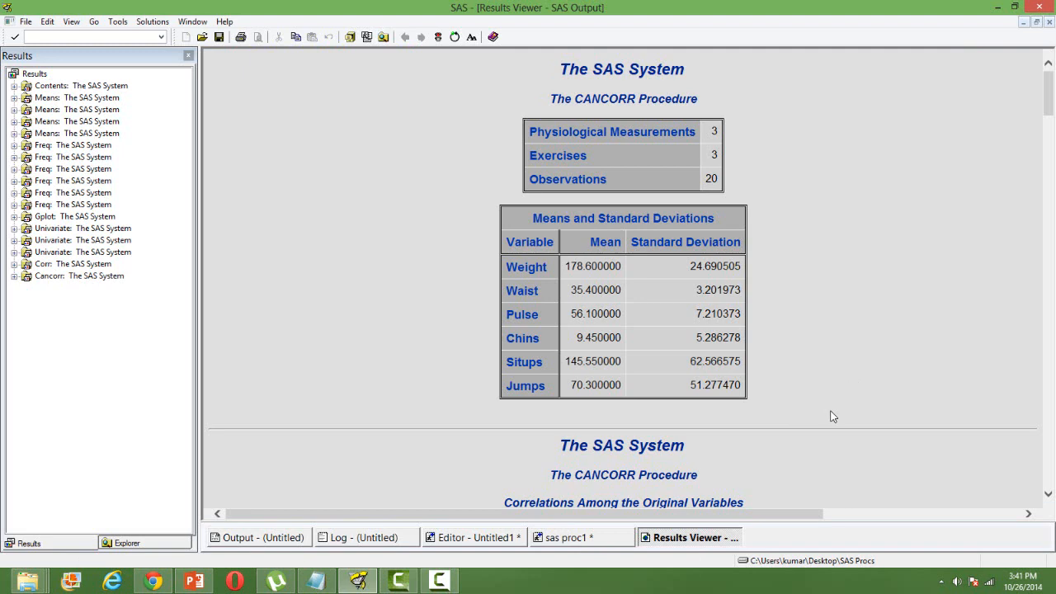
scroll("down", 3)
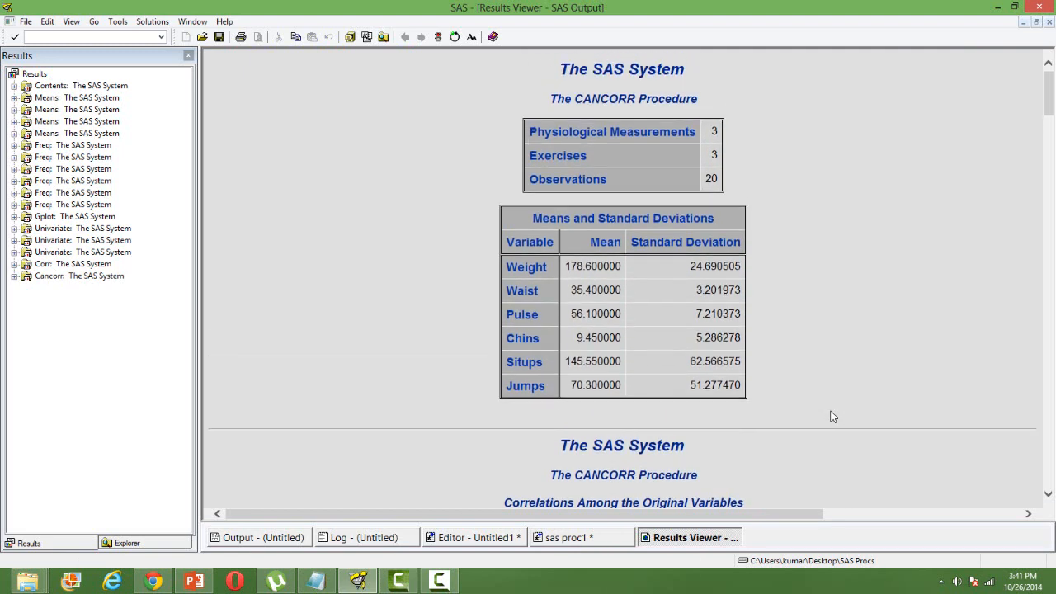
scroll("down", 3)
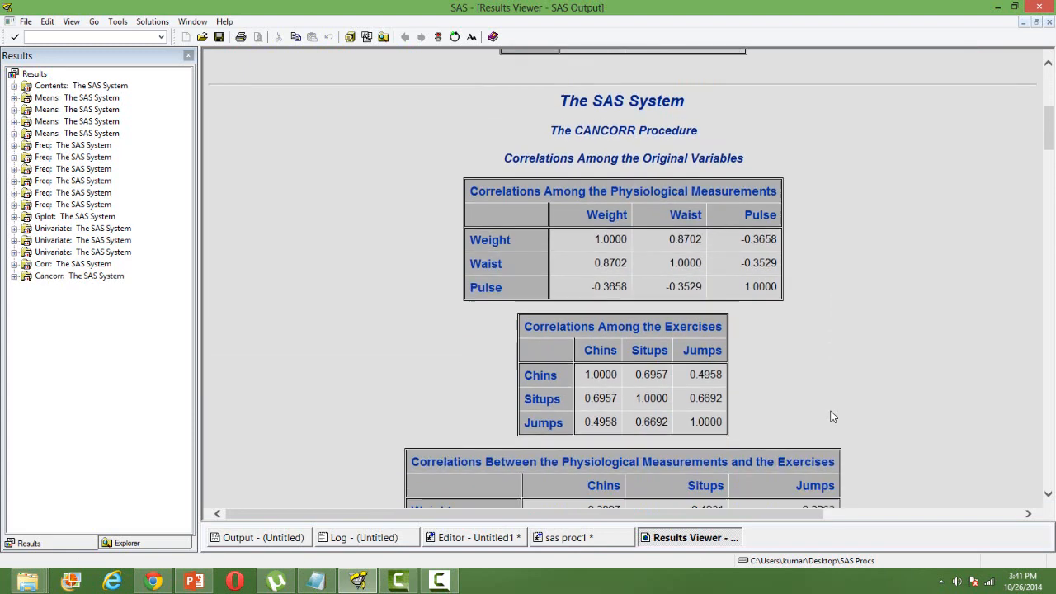
Step: Review canonical correlations 0.7956, 0.2006, 0.0726 and reveal the Pr > F column of the tests
scroll("down", 3)
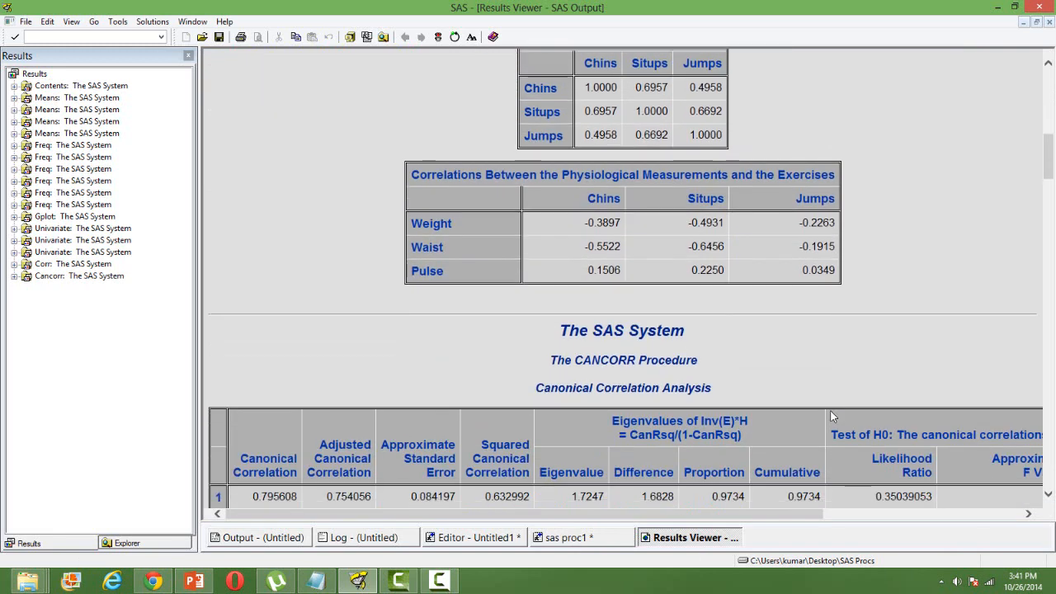
scroll("down", 3)
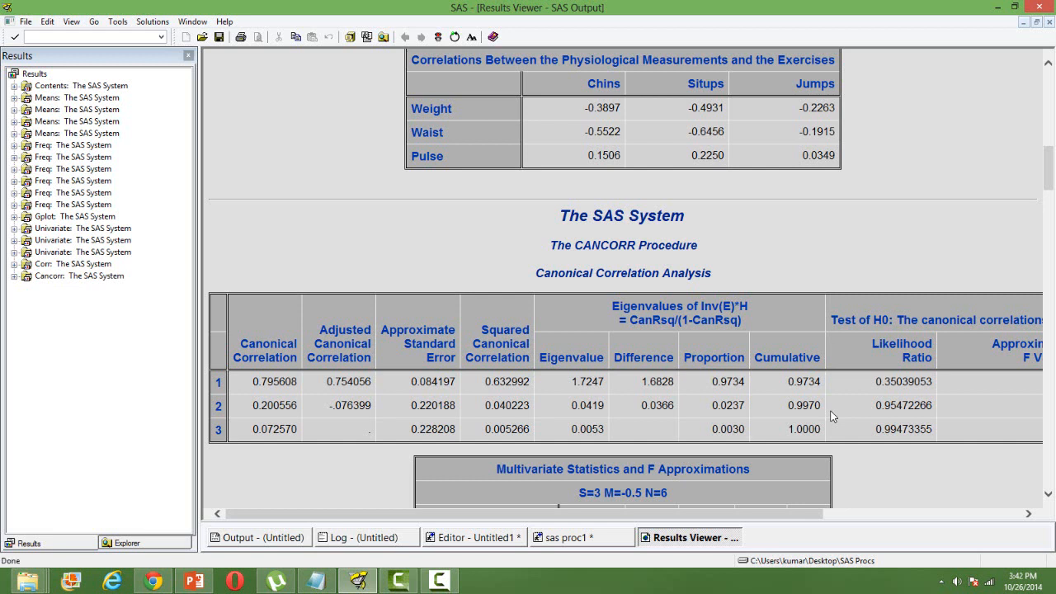
mouse_move(842, 407)
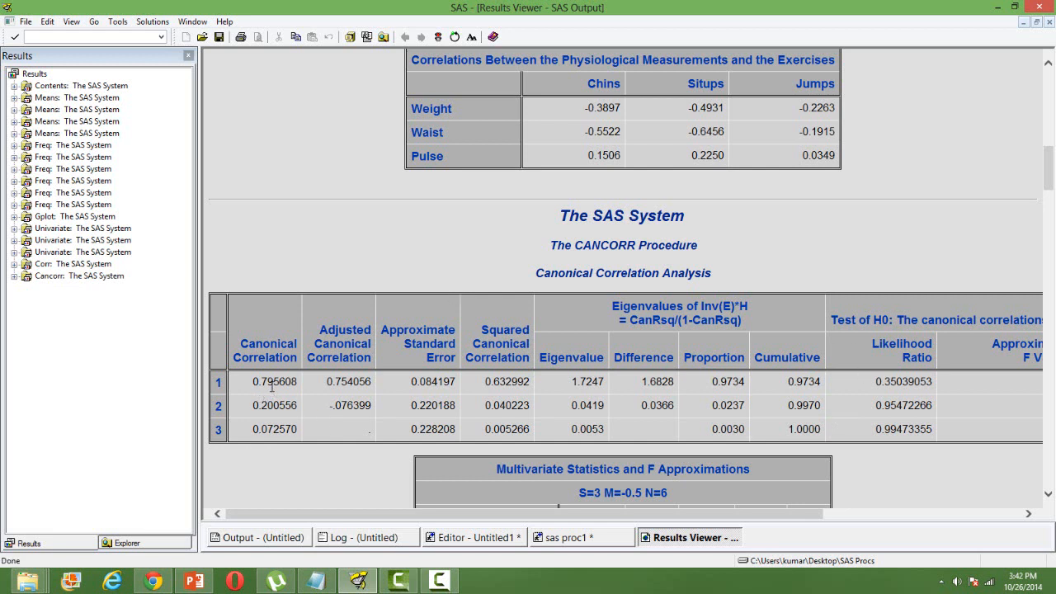
double_click(281, 383)
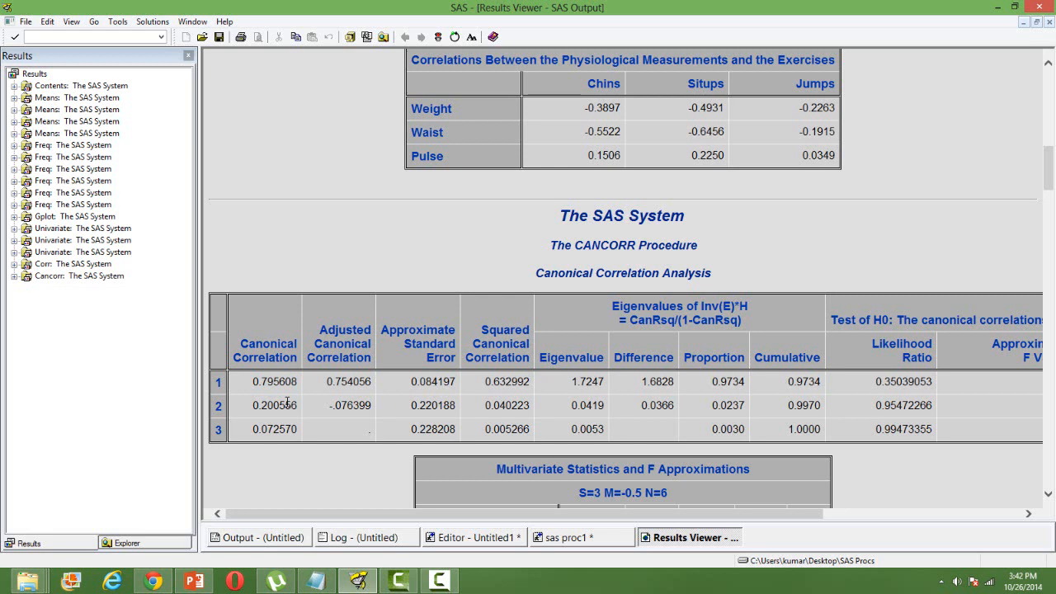
mouse_move(274, 380)
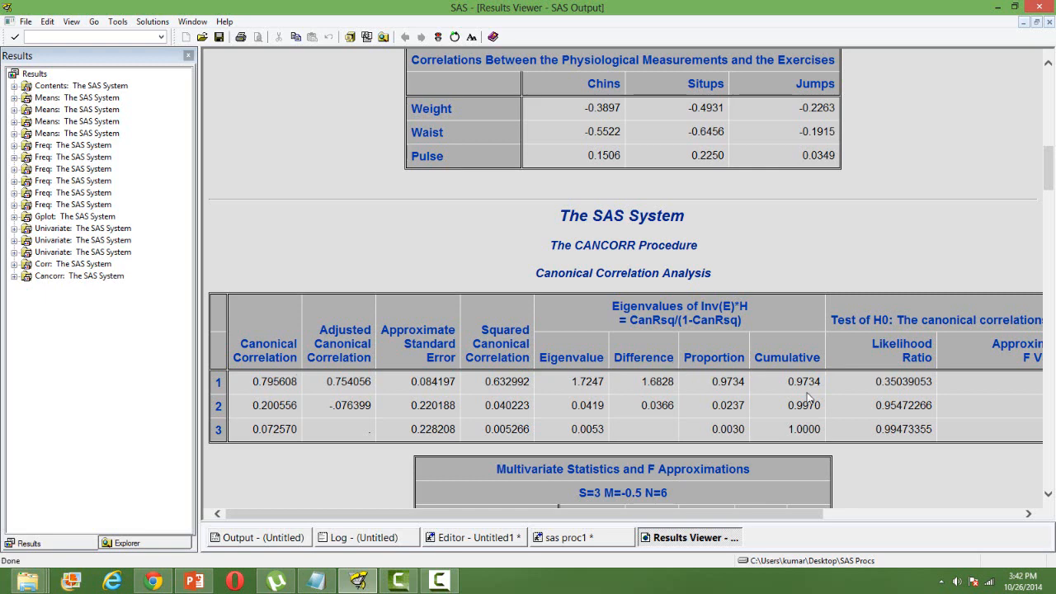
left_click(1030, 514)
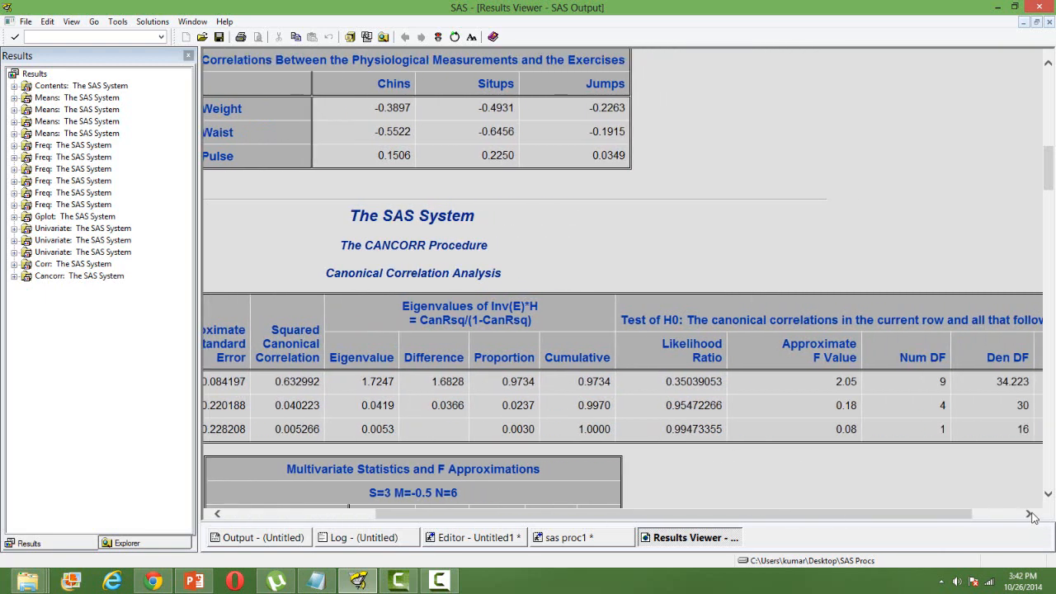
left_click(1030, 513)
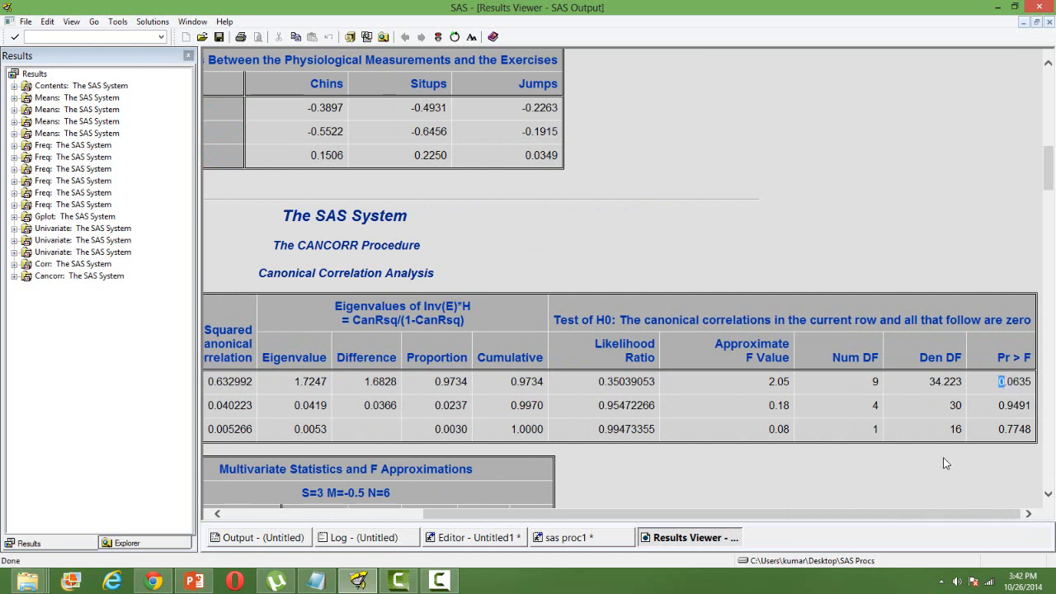
mouse_move(274, 520)
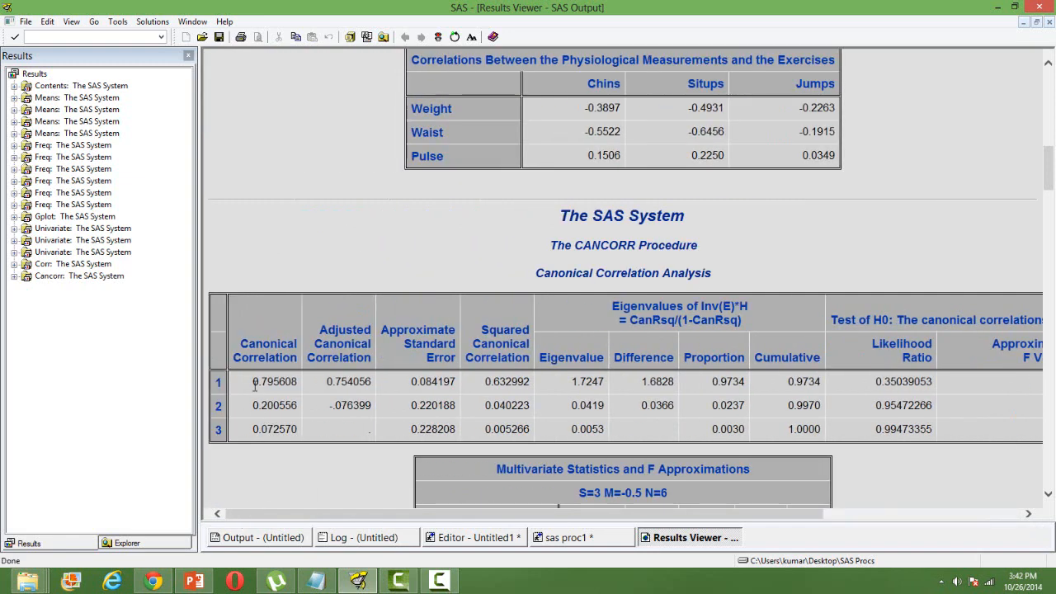
double_click(273, 381)
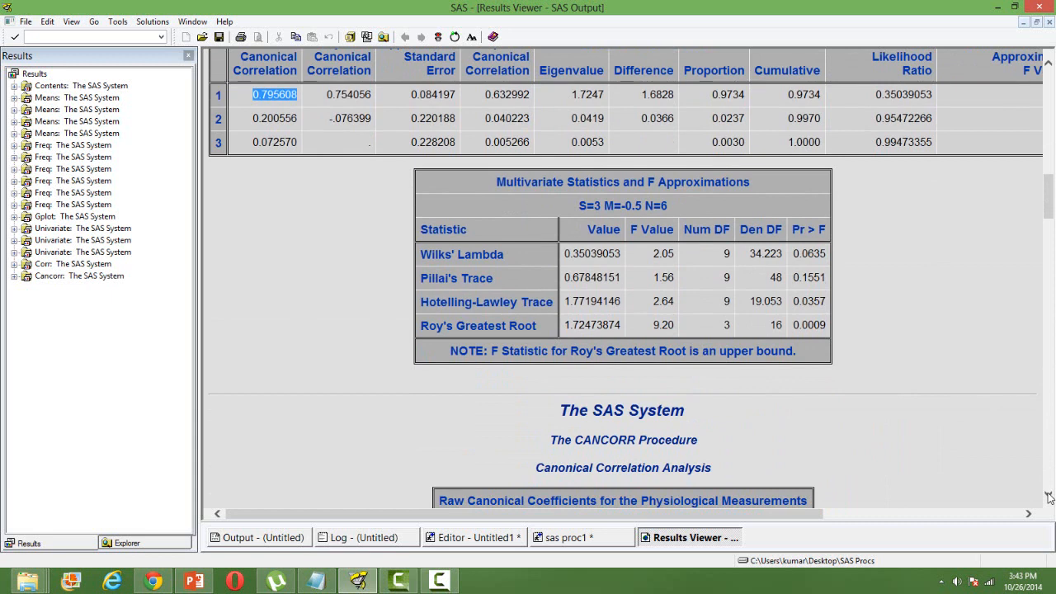
Step: Scroll to the Raw Canonical Coefficients for physiological measurements and exercises (Waist 0.4932, Chins -0.0661)
left_click(1046, 513)
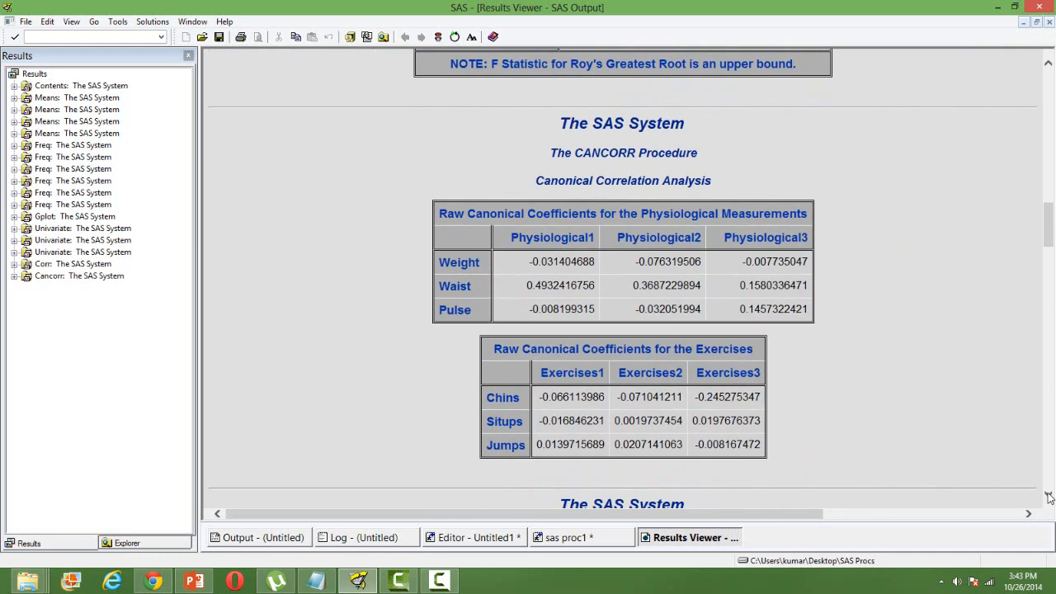
scroll("down", 3)
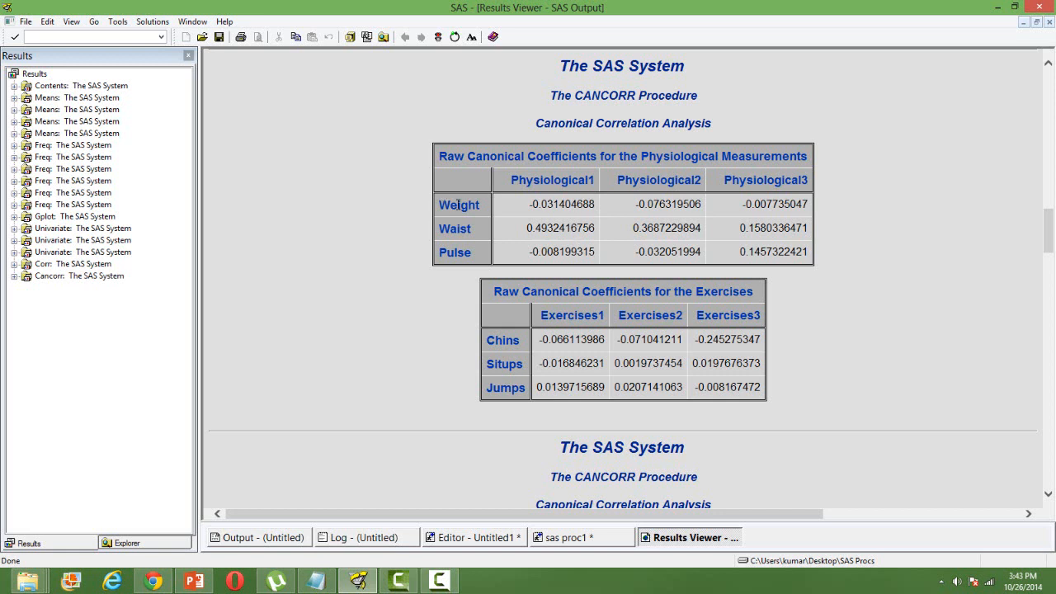
mouse_move(469, 220)
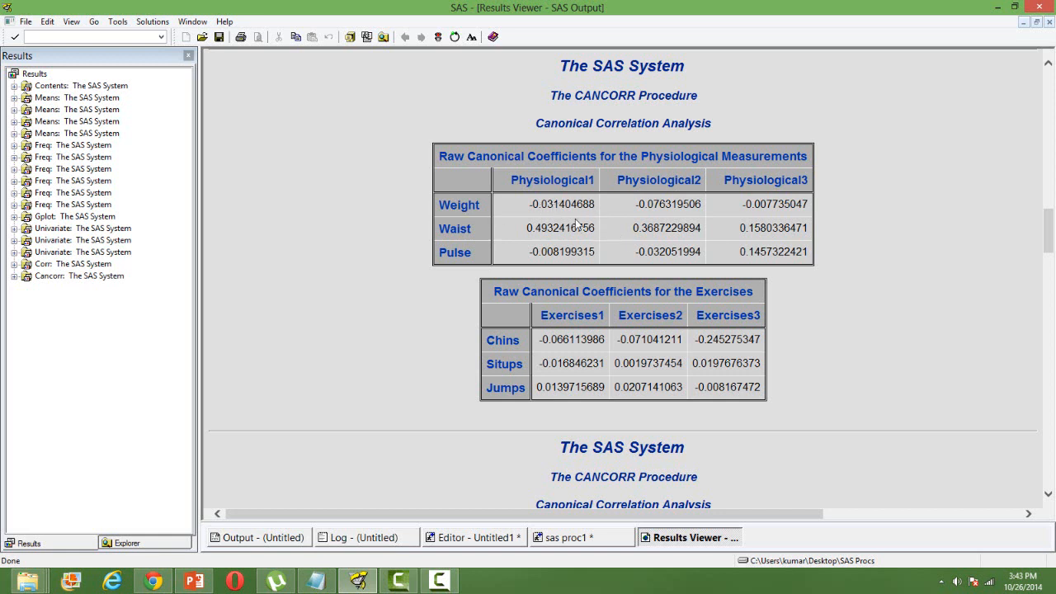
mouse_move(588, 223)
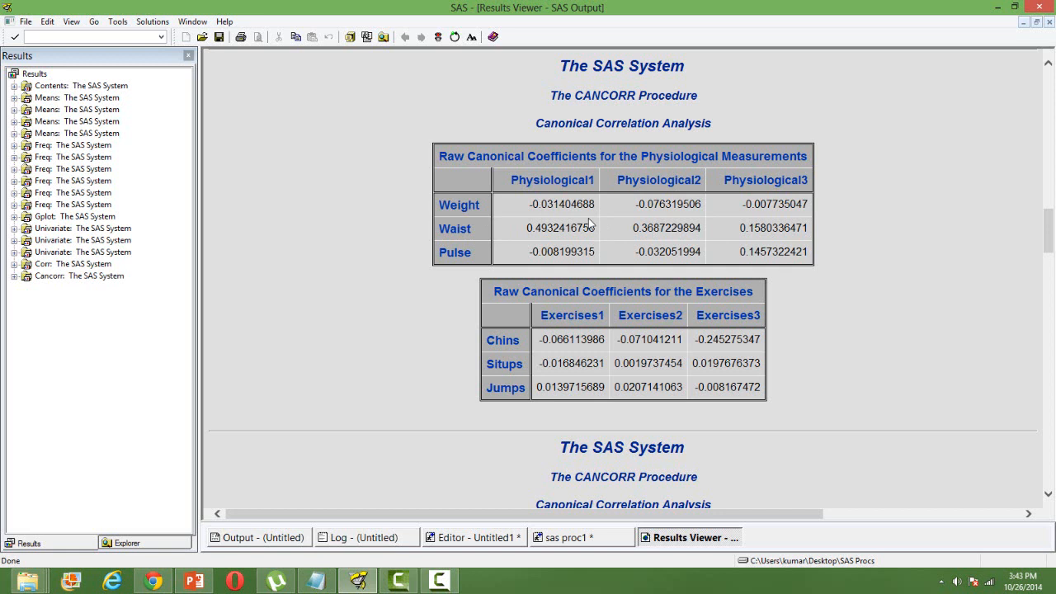
mouse_move(453, 218)
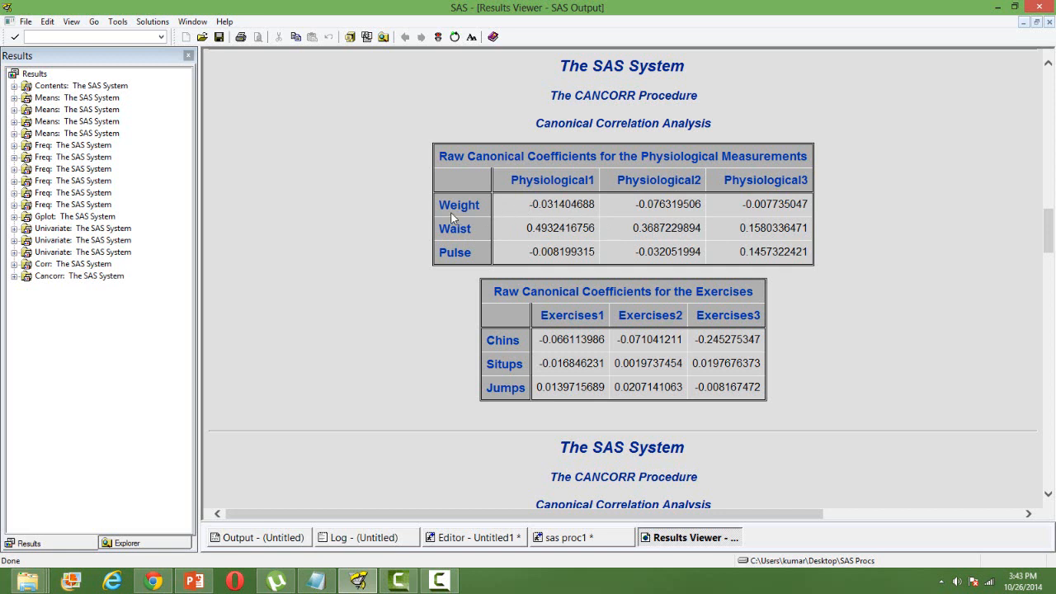
mouse_move(539, 225)
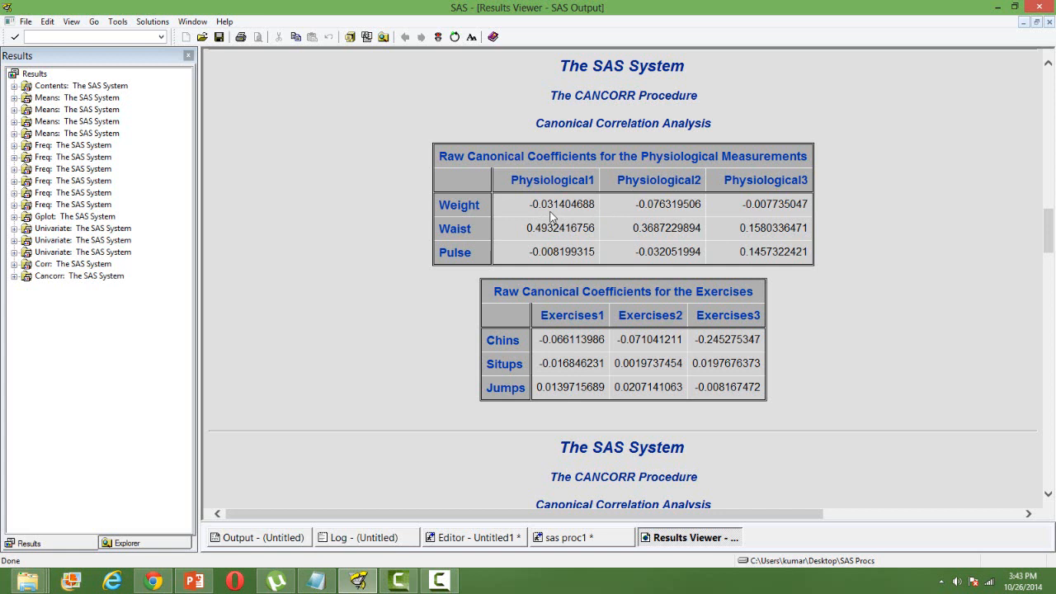
mouse_move(917, 461)
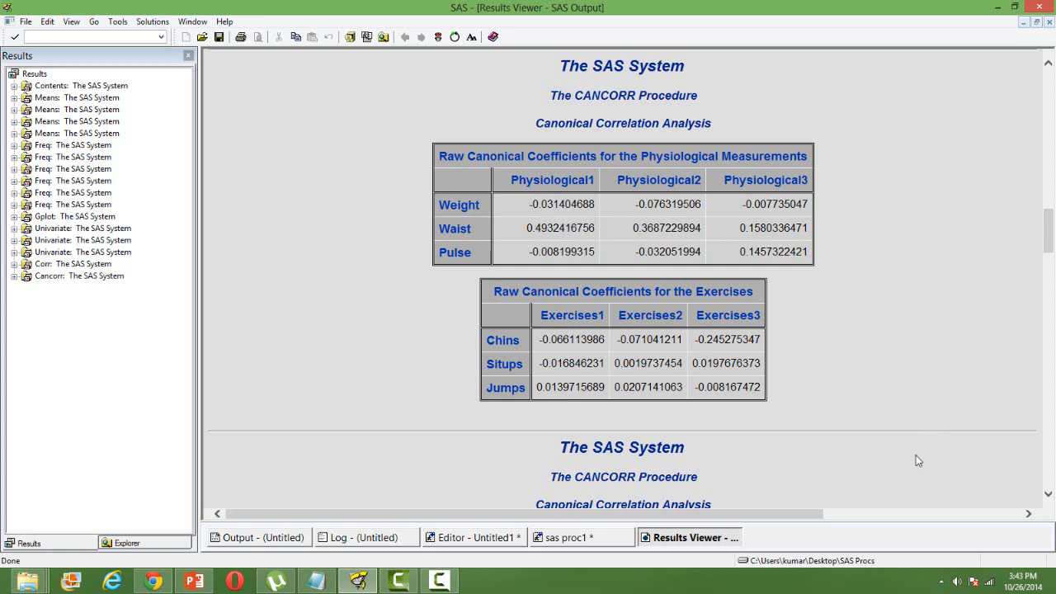
mouse_move(983, 505)
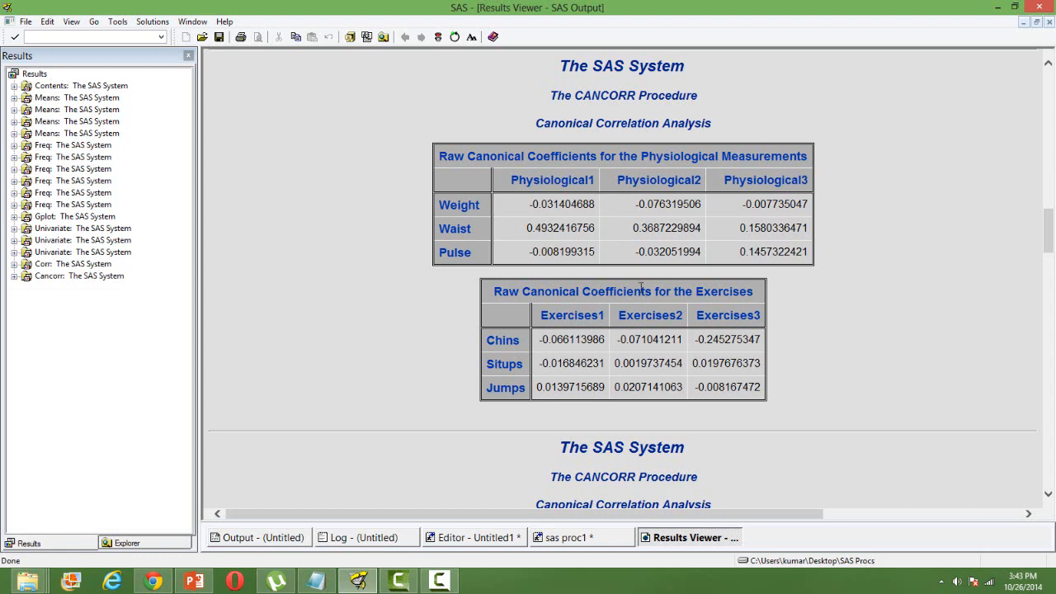
mouse_move(1010, 432)
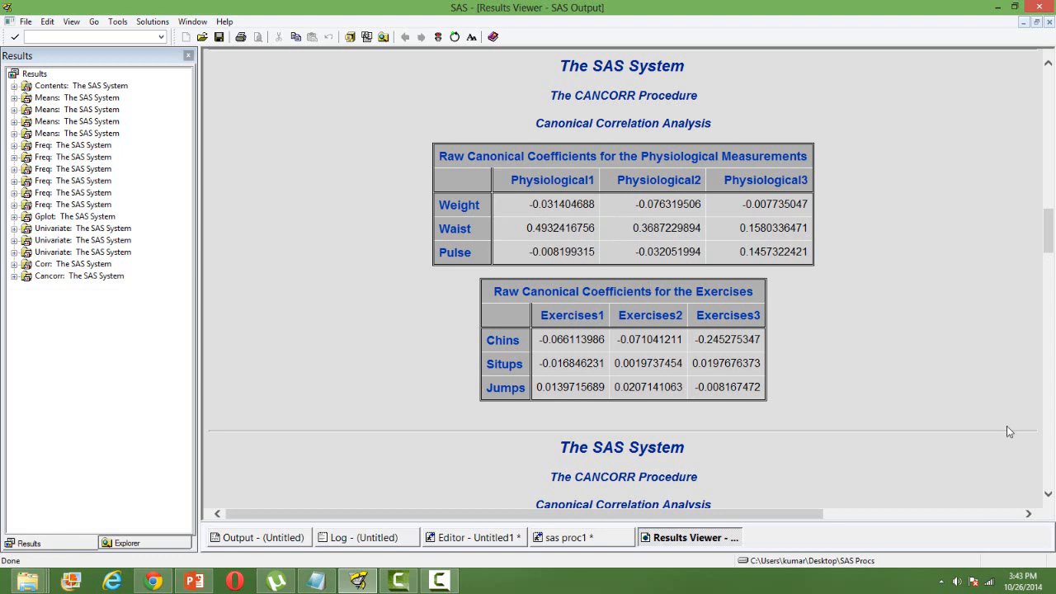
Step: Scroll through the standardized coefficients and canonical redundancy analysis, then return to the Fit data step program
scroll("down", 3)
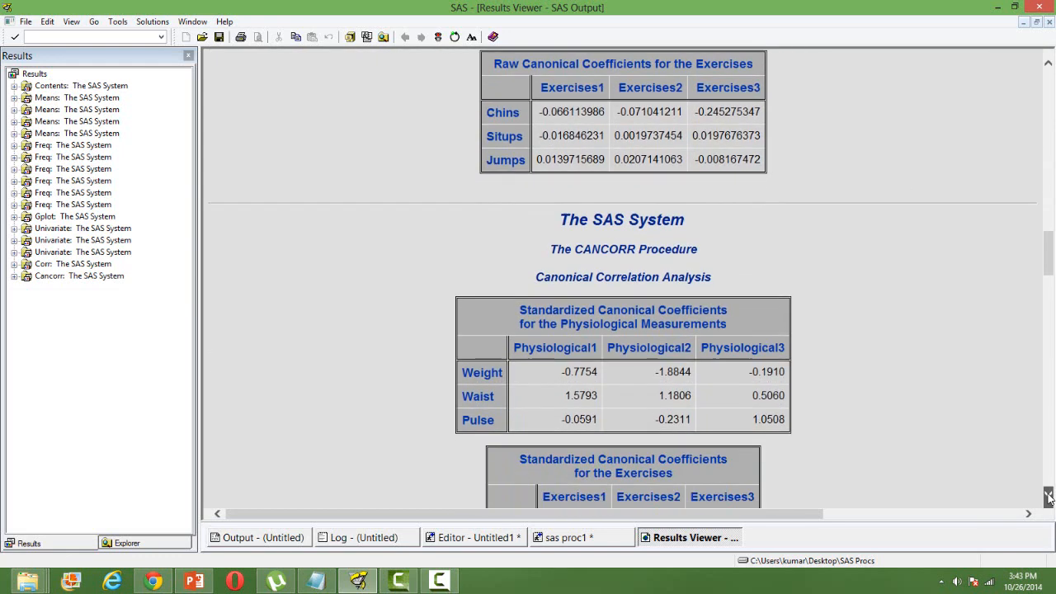
scroll("down", 3)
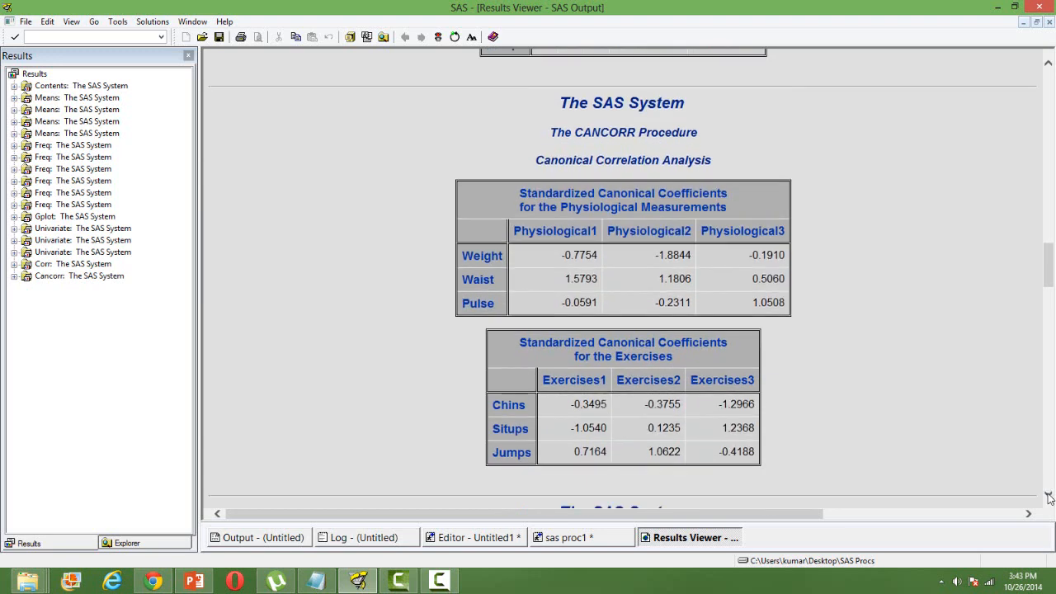
scroll("down", 3)
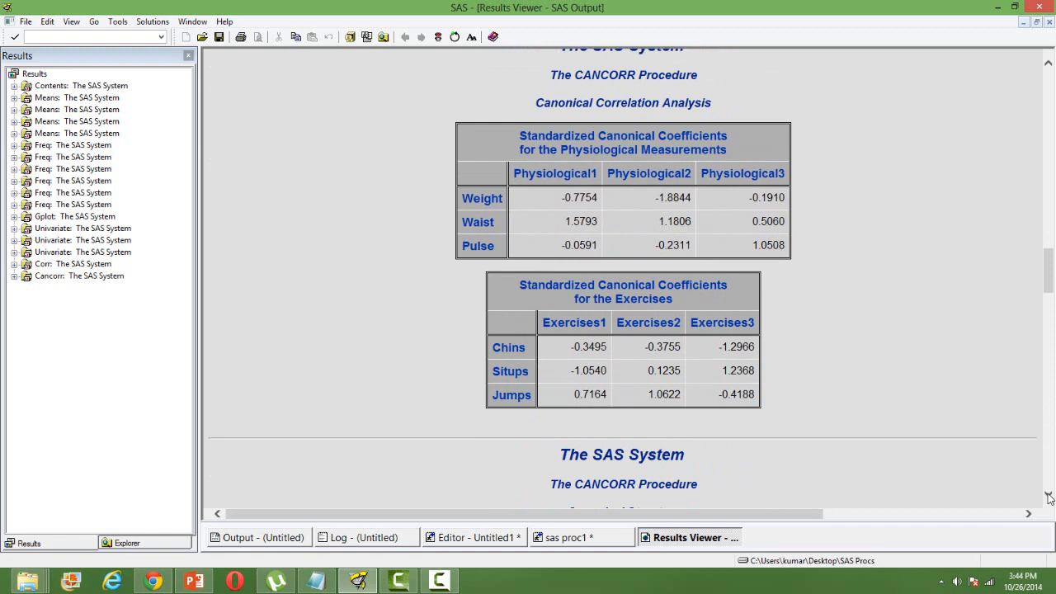
scroll("down", 3)
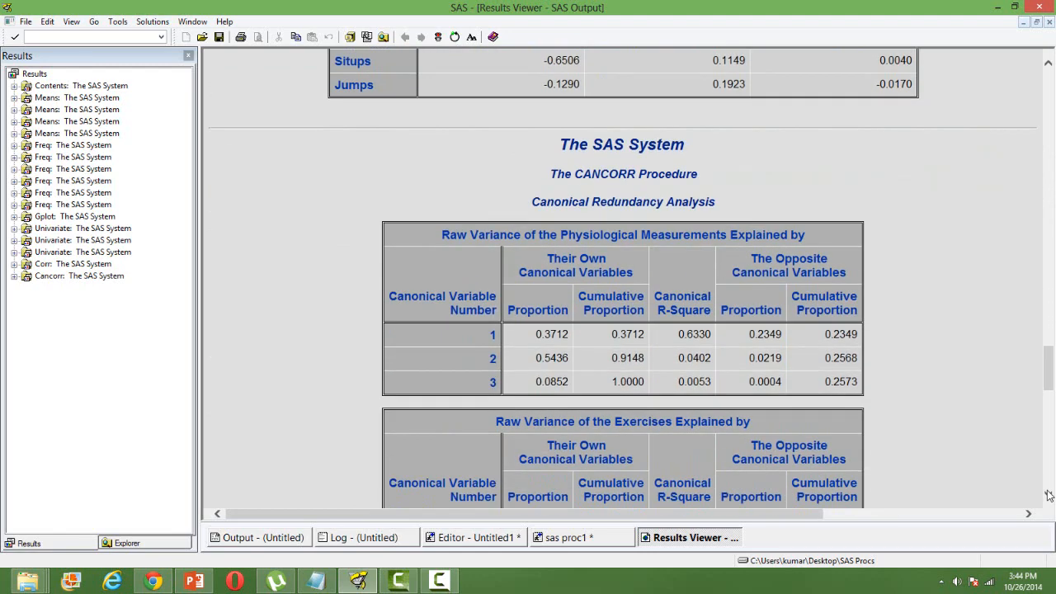
scroll("down", 3)
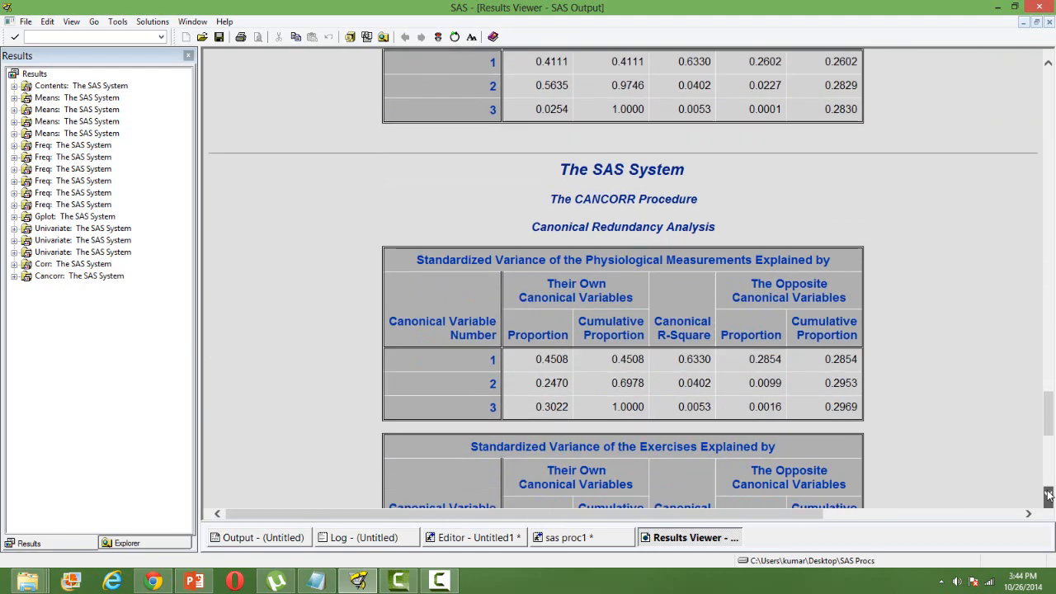
scroll("down", 3)
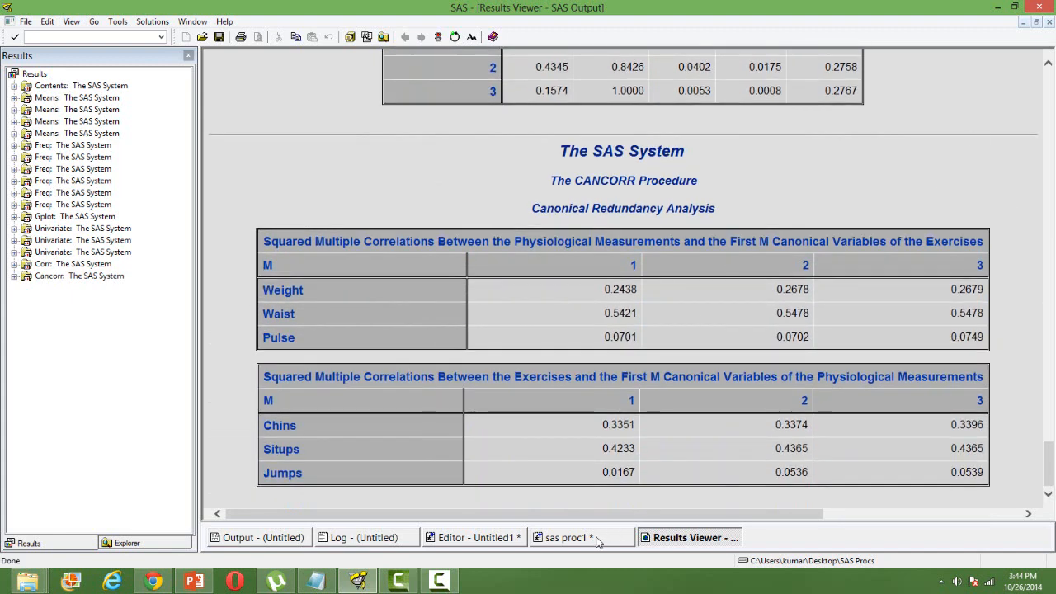
left_click(564, 538)
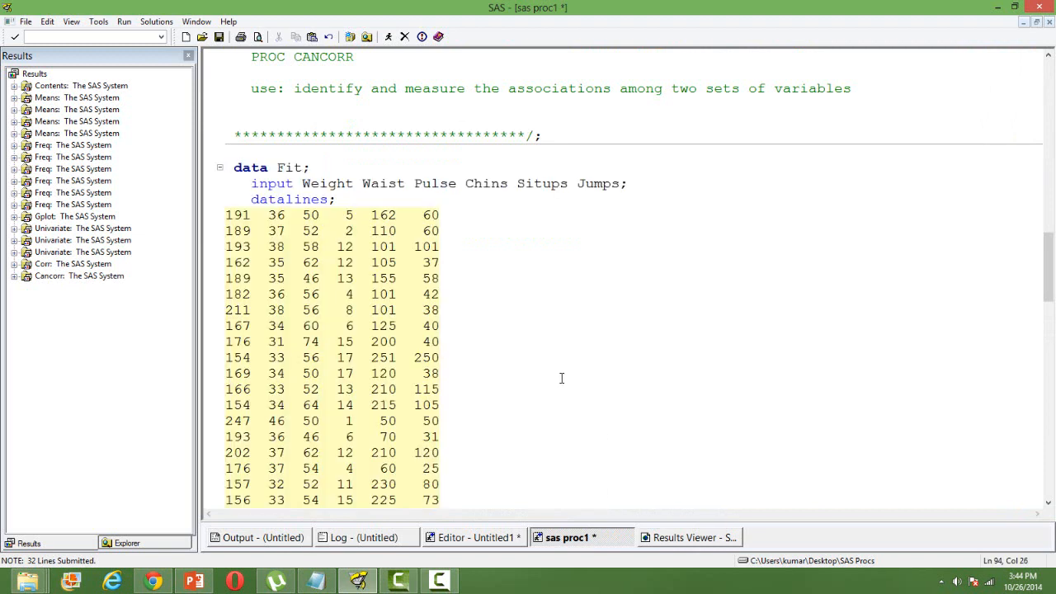